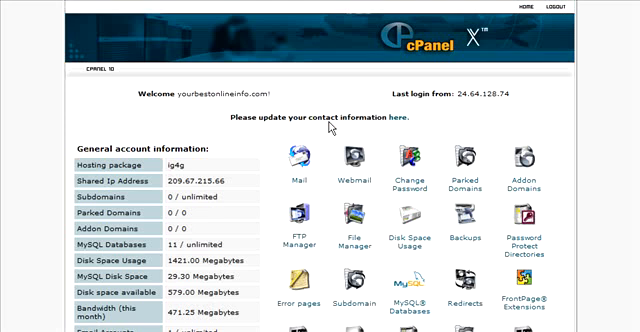
pyautogui.moveTo(392, 152)
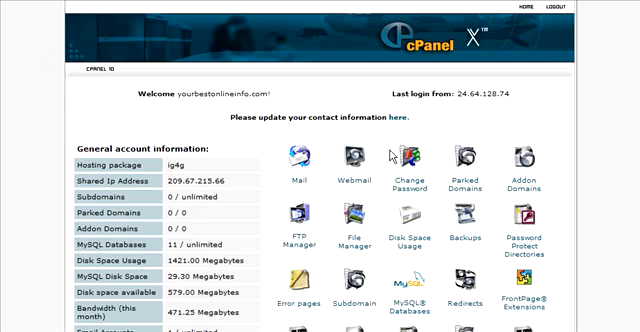
pyautogui.moveTo(516, 224)
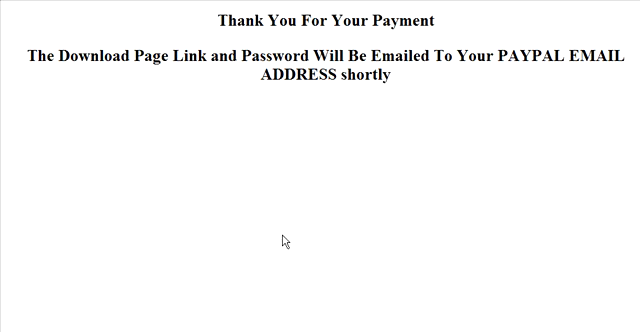
pyautogui.moveTo(284, 240)
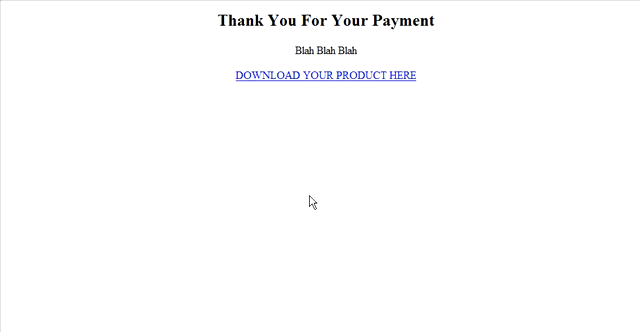
pyautogui.moveTo(356, 72)
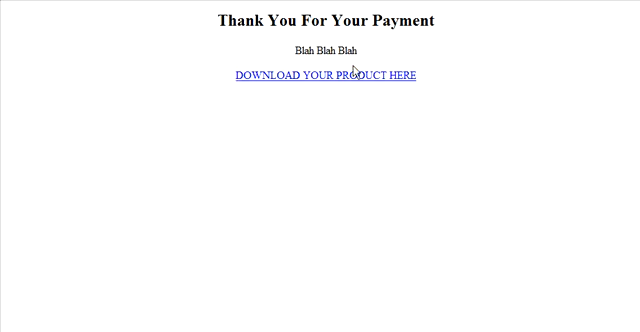
pyautogui.moveTo(344, 78)
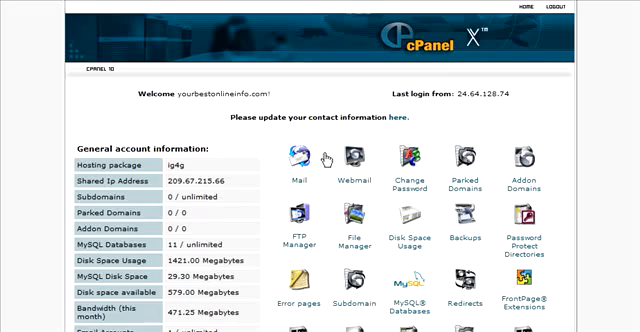
# - Enter File Manager from the cPanel home and browse into public_html's folder list
pyautogui.scroll(-3)
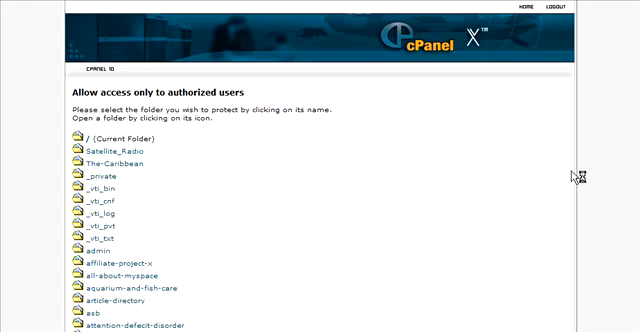
pyautogui.scroll(-3)
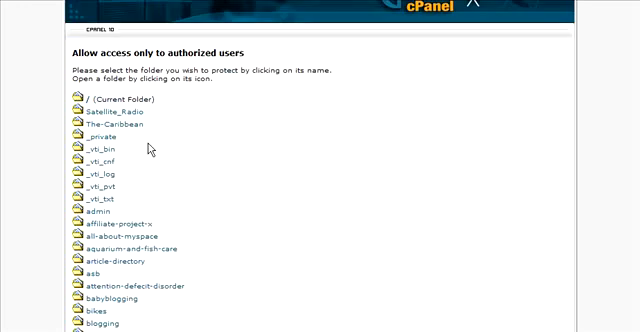
pyautogui.scroll(-3)
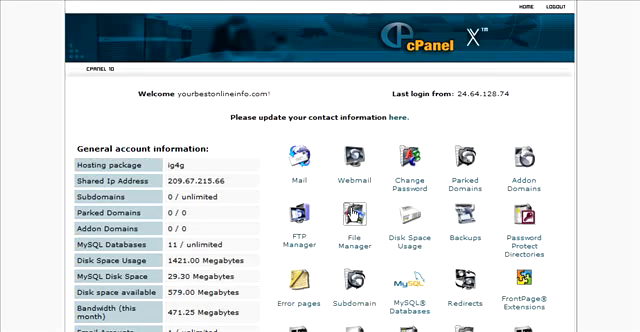
pyautogui.click(352, 224)
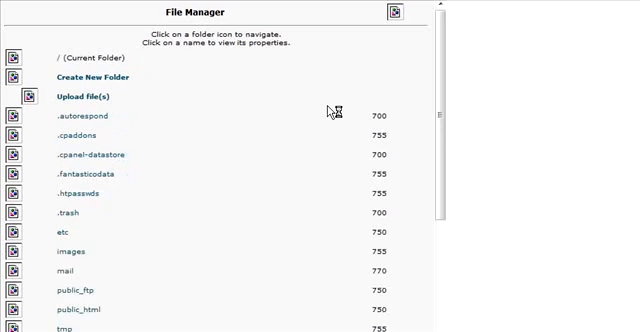
pyautogui.scroll(-3)
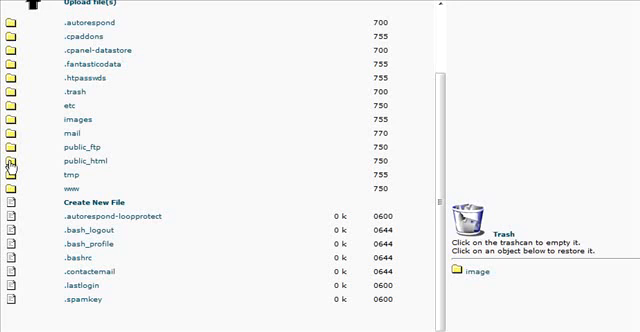
pyautogui.scroll(3)
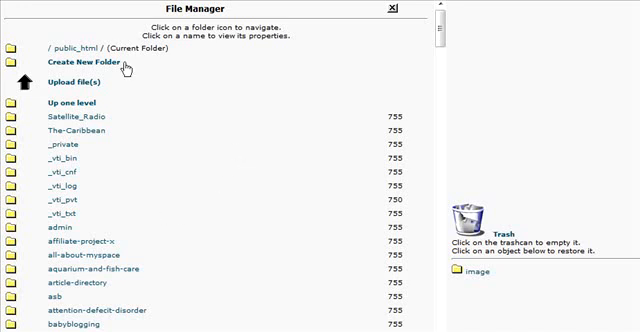
pyautogui.moveTo(144, 80)
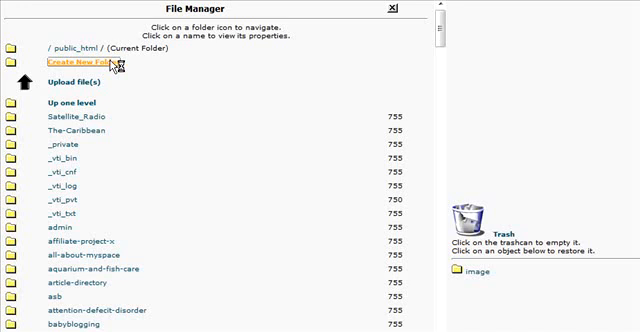
# - Create a new folder named password-protected in public_html and confirm it is listed
pyautogui.click(72, 60)
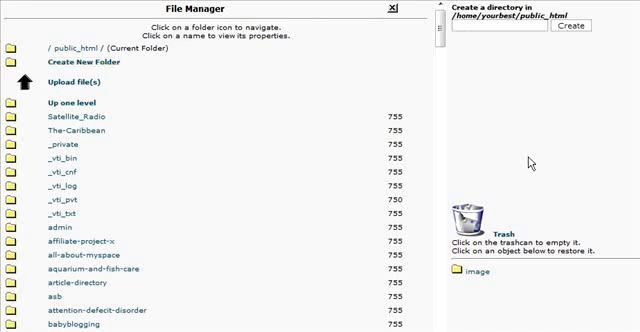
pyautogui.write('pasw')
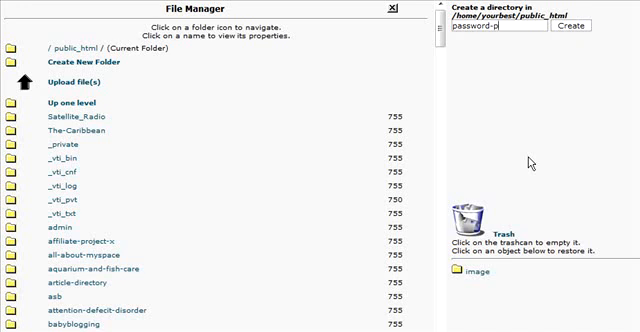
pyautogui.write('rotected')
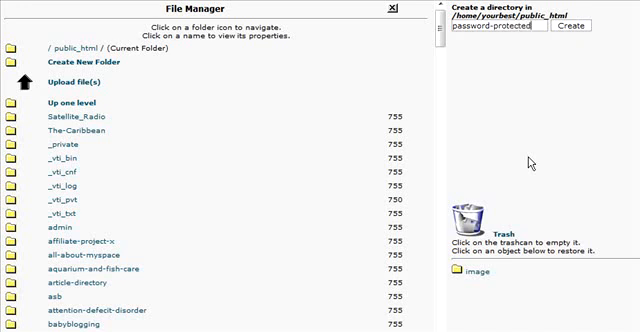
pyautogui.moveTo(556, 76)
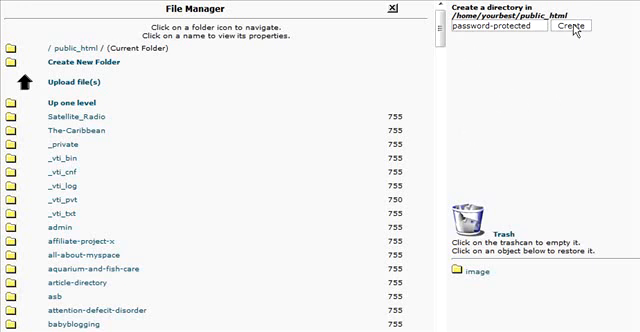
pyautogui.click(572, 28)
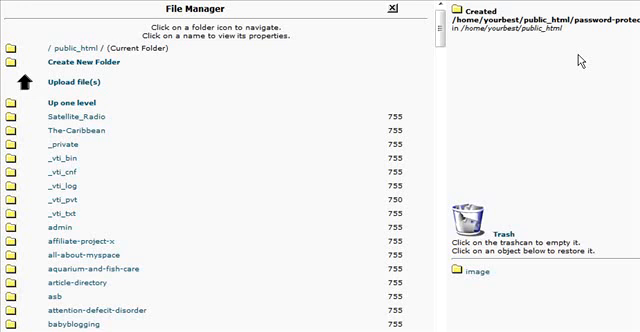
pyautogui.scroll(-3)
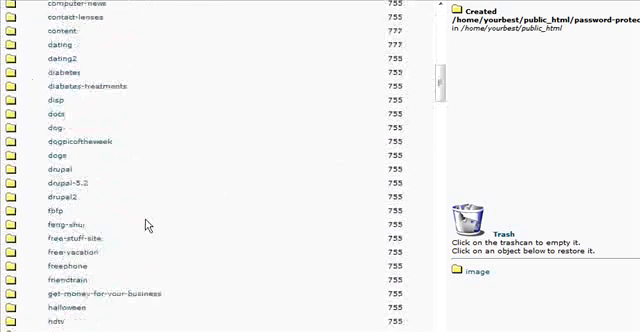
pyautogui.scroll(-3)
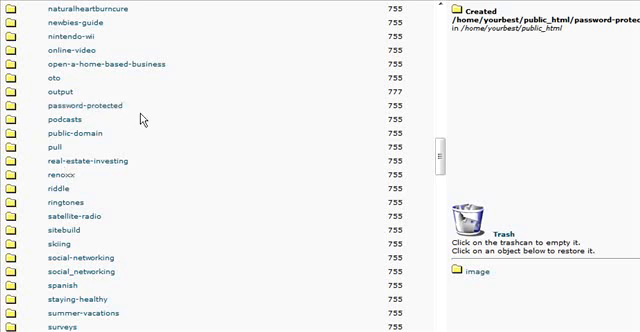
pyautogui.scroll(3)
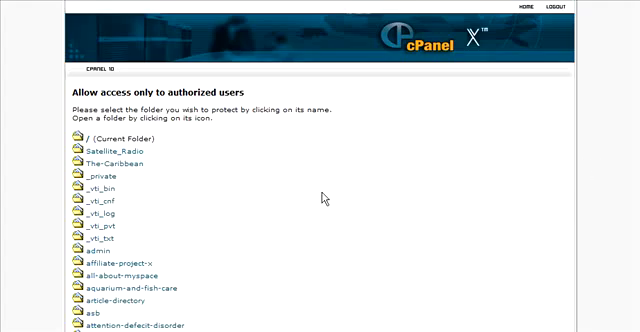
# - Enable 'Directory requires a password' for the password-protected folder and save it
pyautogui.scroll(-3)
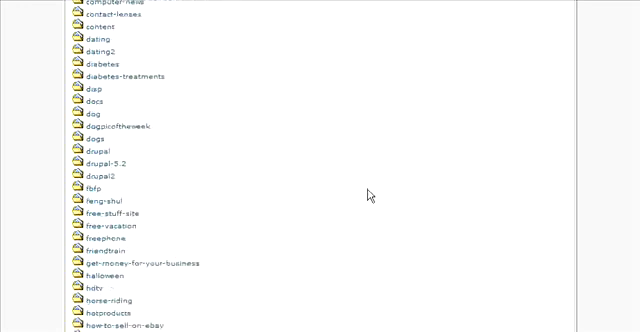
pyautogui.scroll(-3)
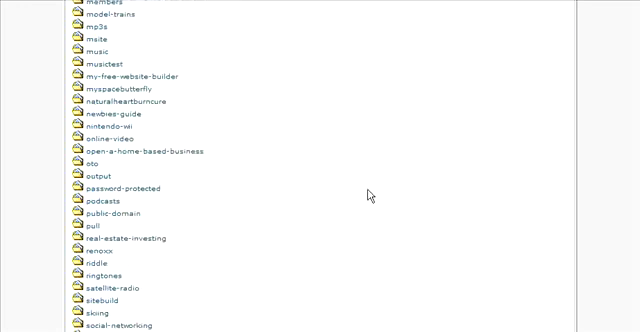
pyautogui.scroll(-3)
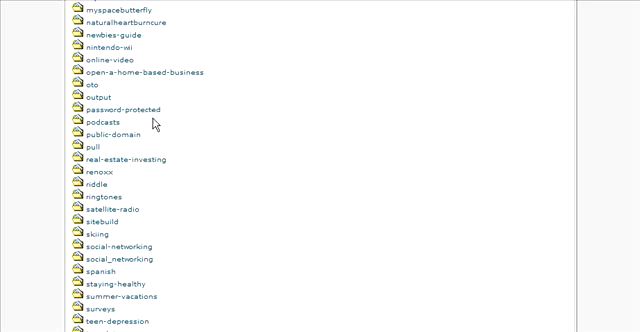
pyautogui.click(122, 110)
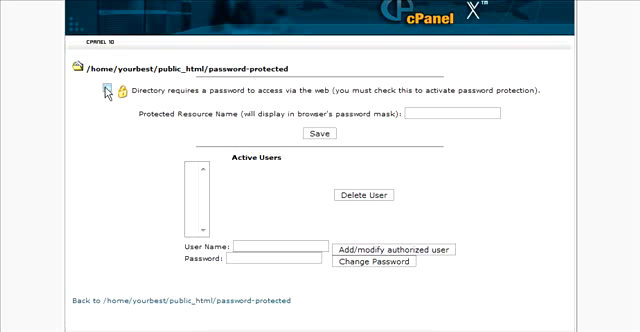
pyautogui.click(96, 90)
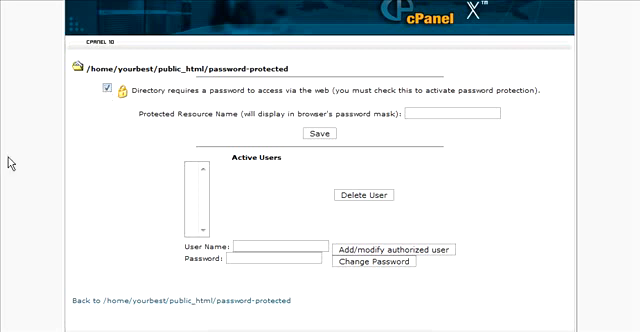
pyautogui.moveTo(272, 140)
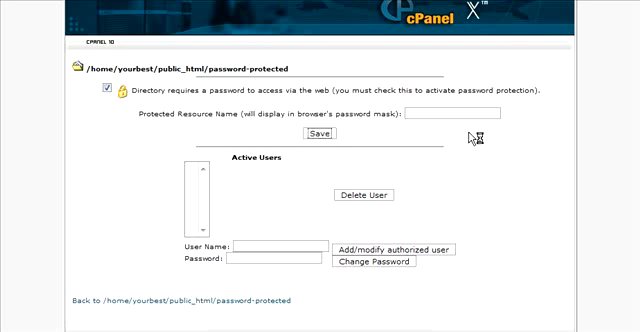
pyautogui.click(316, 134)
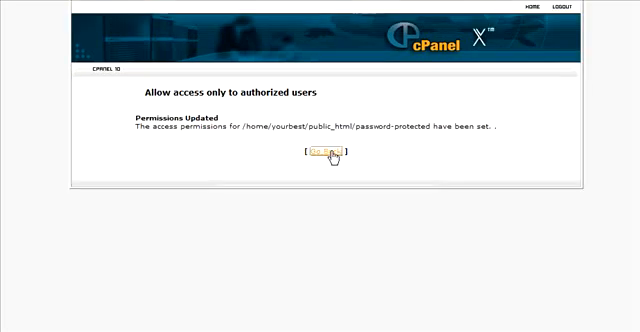
pyautogui.click(328, 152)
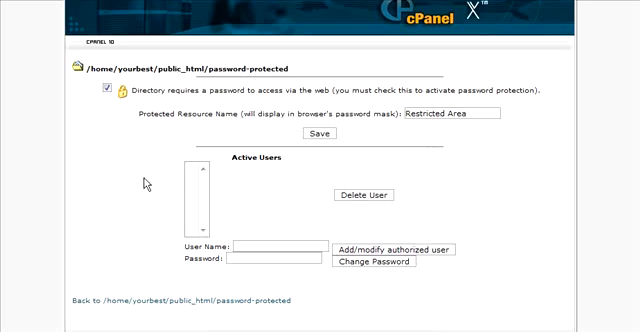
pyautogui.moveTo(380, 256)
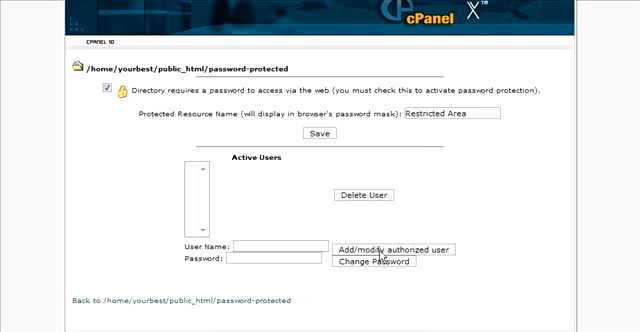
pyautogui.moveTo(448, 218)
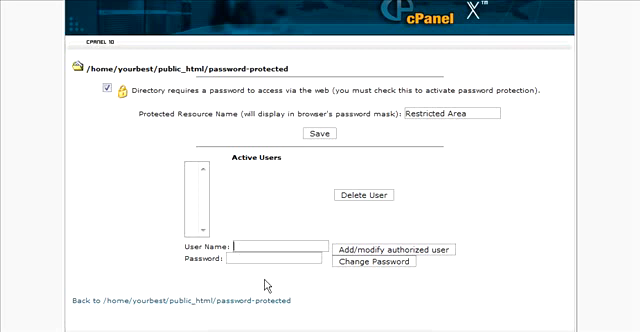
pyautogui.moveTo(104, 220)
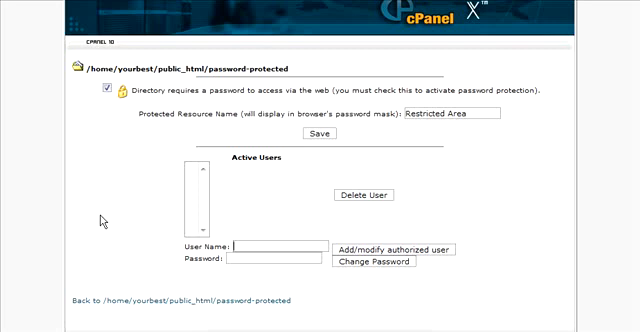
# - Add user tim with a password as an authorized user of the protected directory
pyautogui.write('tim')
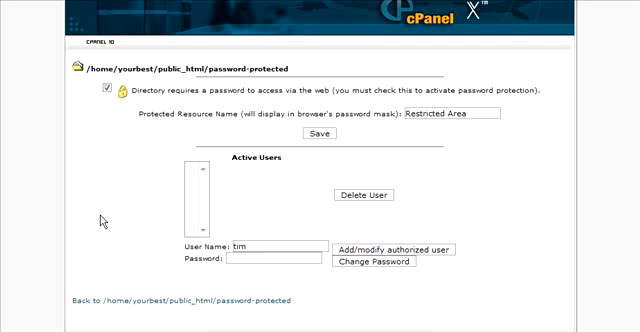
pyautogui.write('passw')
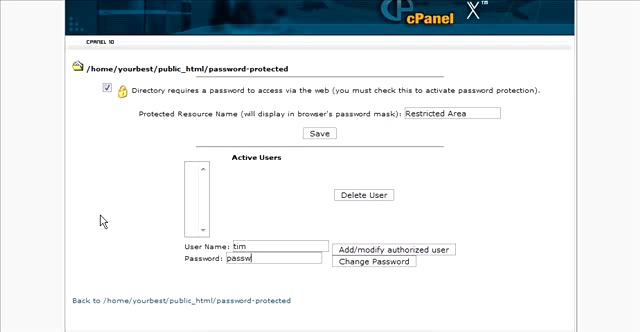
pyautogui.write('ord')
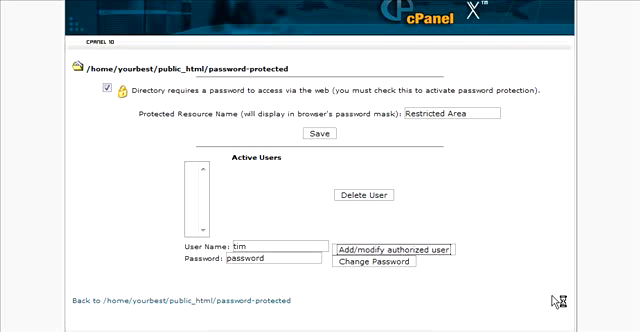
pyautogui.click(388, 250)
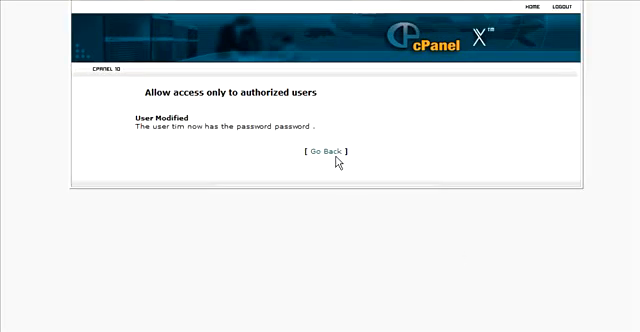
pyautogui.click(328, 152)
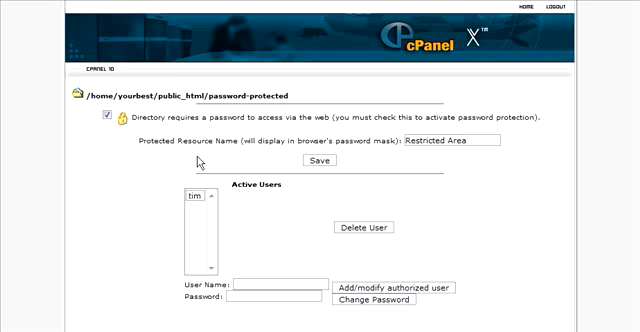
pyautogui.moveTo(298, 132)
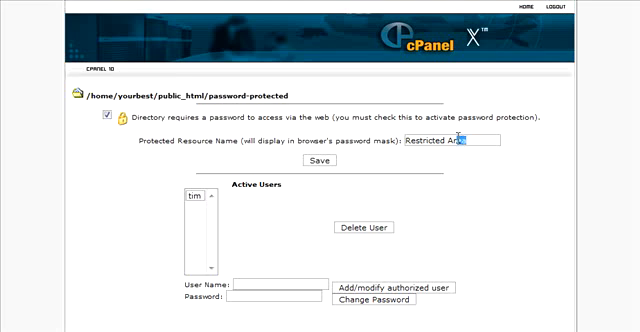
# - Replace the protected resource name with Protected and save the access permissions
pyautogui.tripleClick(458, 140)
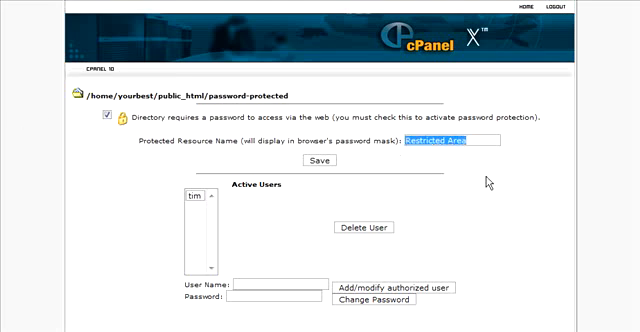
pyautogui.moveTo(532, 192)
pyautogui.write('Prote')
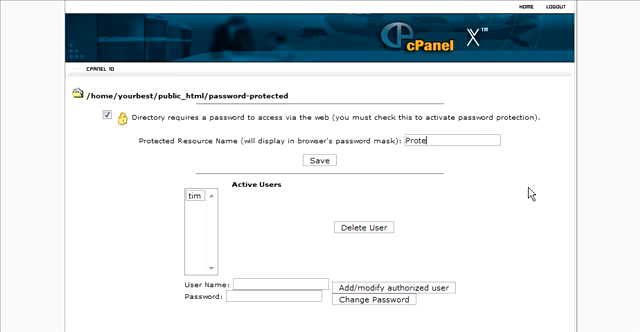
pyautogui.write('cted')
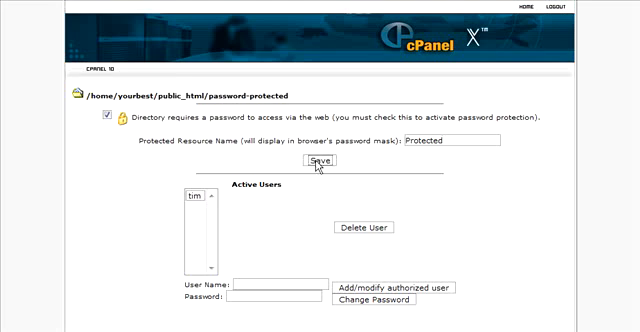
pyautogui.click(320, 162)
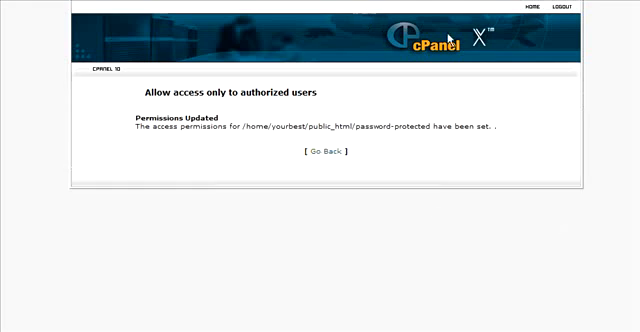
pyautogui.moveTo(308, 140)
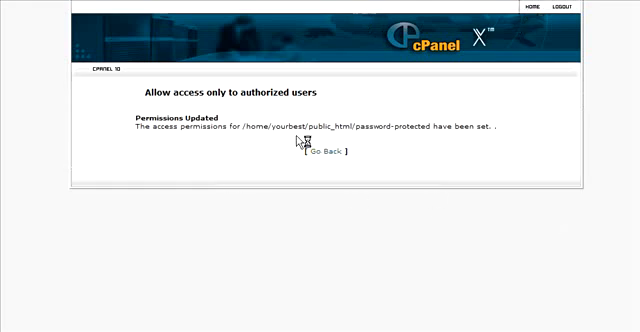
# - Leave the Permissions Updated confirmation and return toward the cPanel home page
pyautogui.click(320, 158)
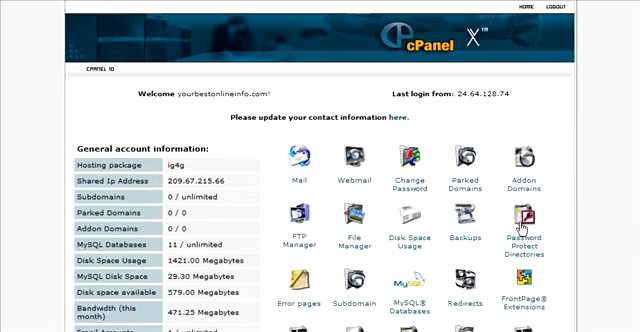
pyautogui.moveTo(204, 120)
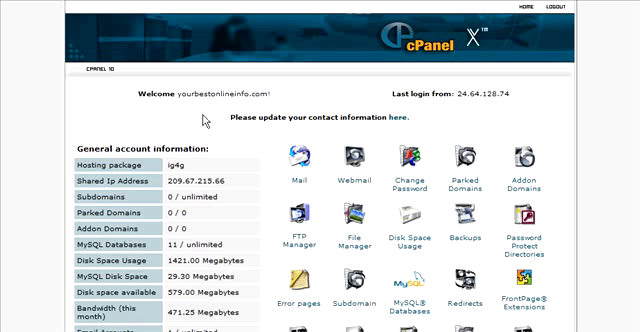
# - Reopen File Manager in public_html and name another new folder paid
pyautogui.click(348, 222)
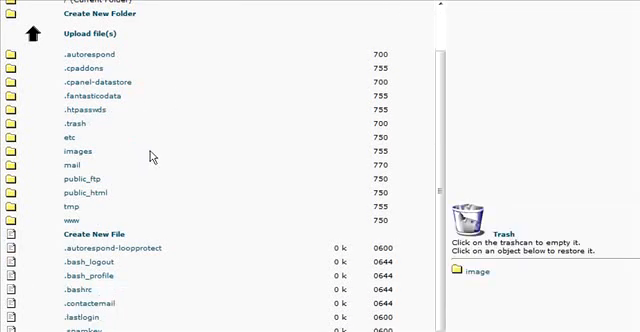
pyautogui.moveTo(18, 198)
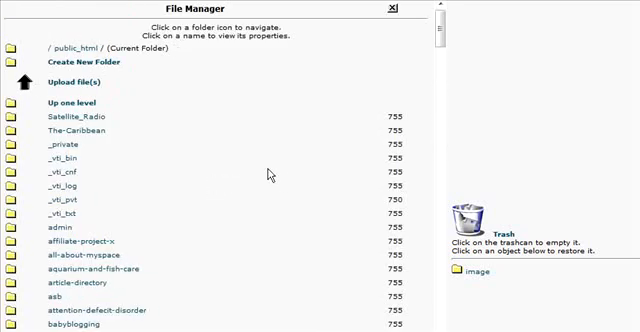
pyautogui.moveTo(68, 114)
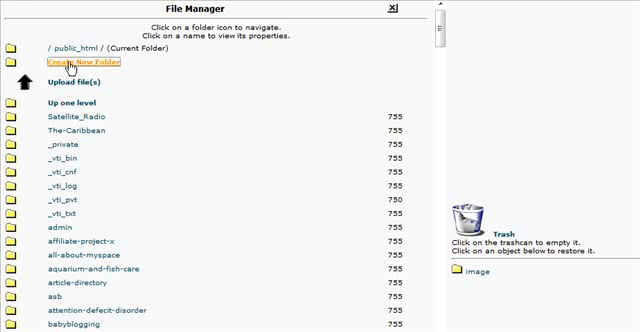
pyautogui.moveTo(492, 52)
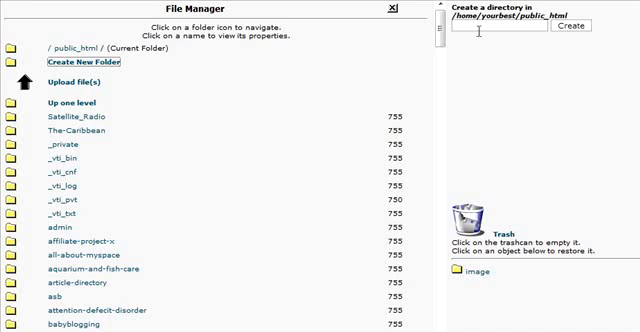
pyautogui.write('t')
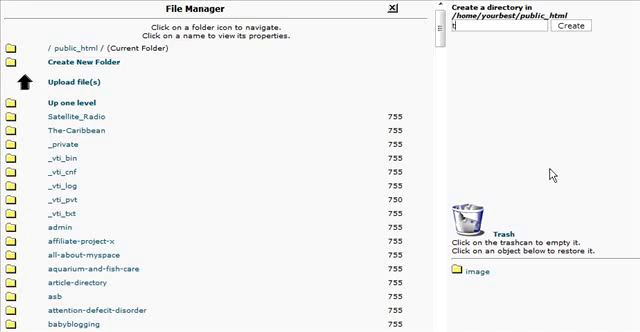
pyautogui.write('estin')
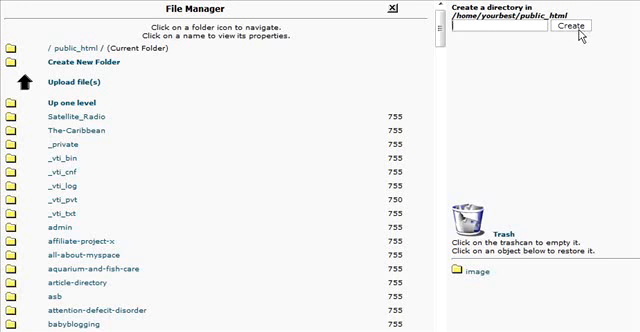
pyautogui.write('paid')
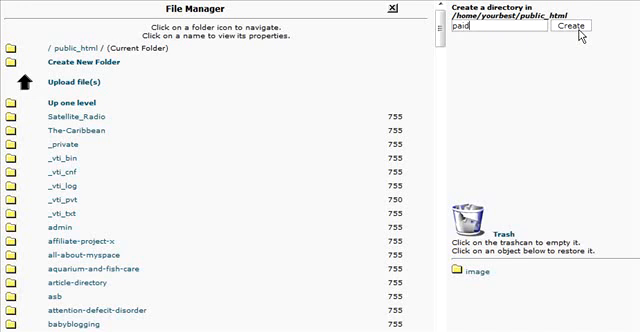
pyautogui.moveTo(584, 70)
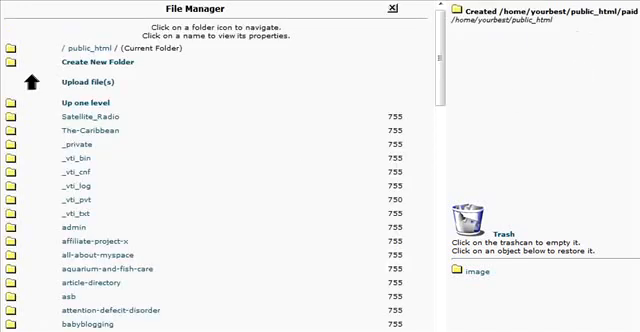
# - Scroll the public_html listing down to reach the new paid folder
pyautogui.scroll(-3)
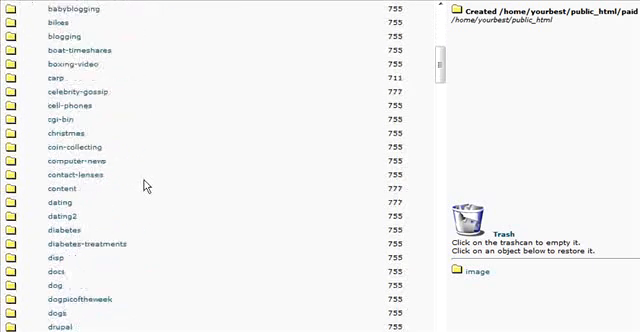
pyautogui.scroll(-3)
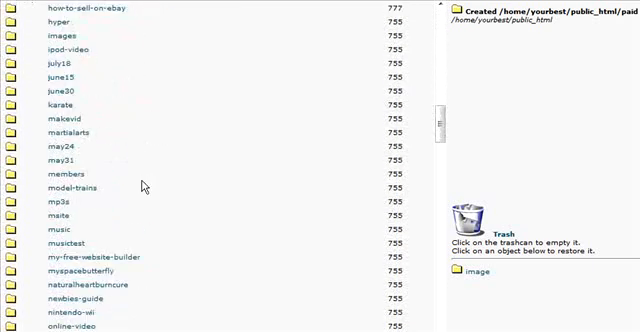
pyautogui.scroll(-3)
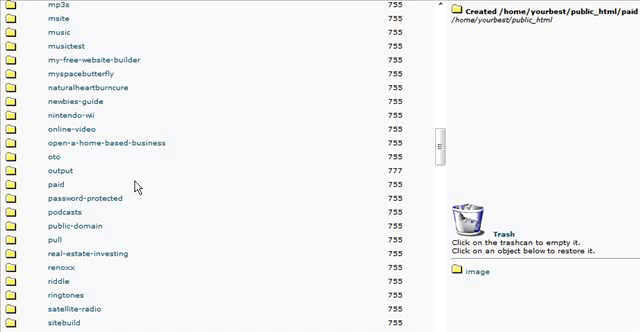
pyautogui.scroll(-3)
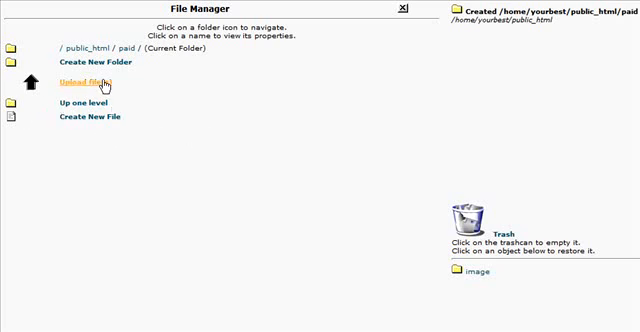
# - Upload thankyou.html into the paid folder and view its payment-thanks message
pyautogui.click(74, 82)
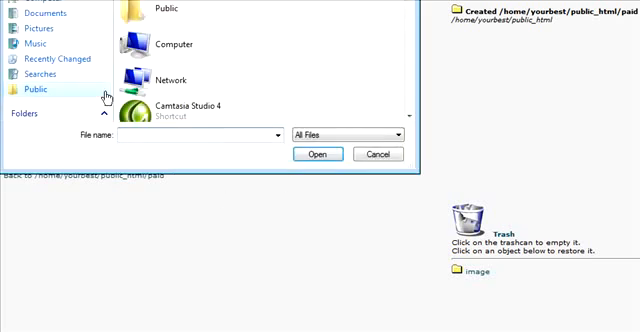
pyautogui.scroll(-3)
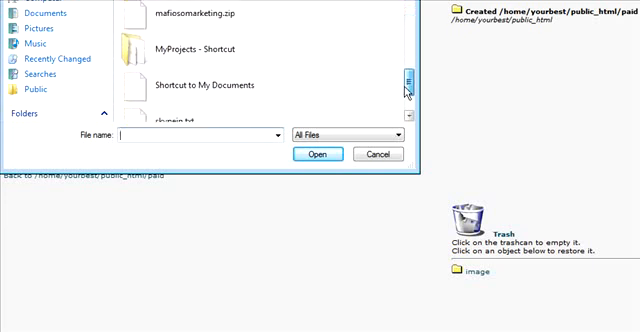
pyautogui.scroll(-3)
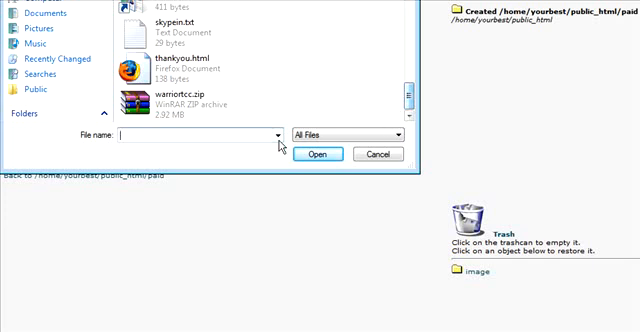
pyautogui.click(320, 152)
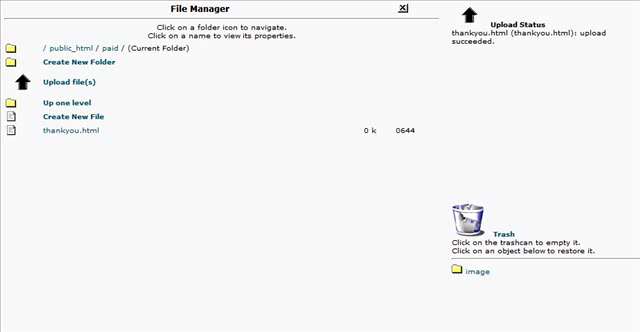
pyautogui.click(66, 130)
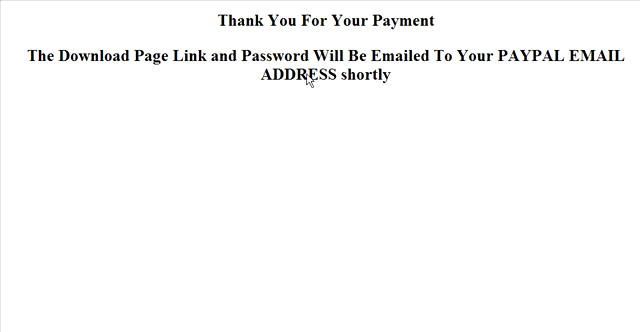
pyautogui.moveTo(356, 130)
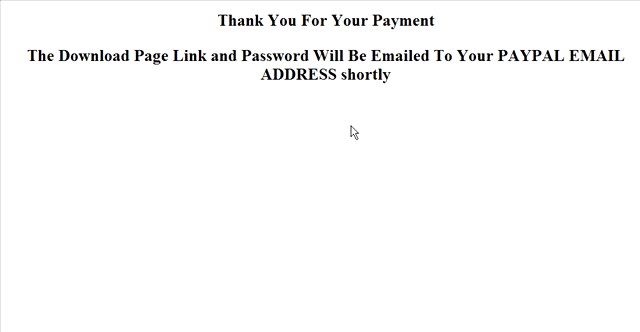
pyautogui.moveTo(278, 92)
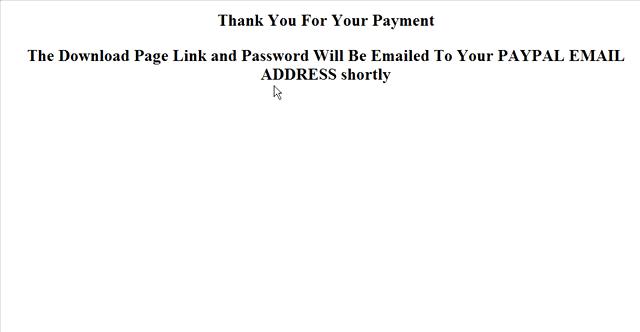
pyautogui.moveTo(276, 90)
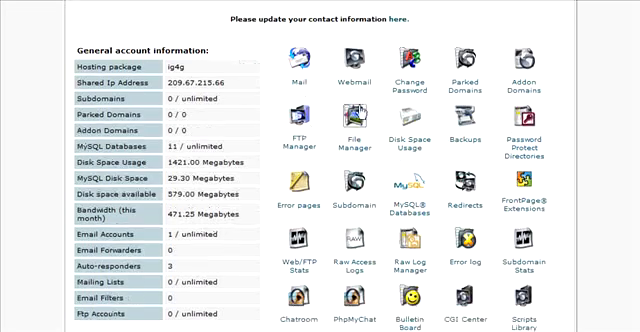
# - Reopen File Manager and browse public_html's list toward the password-protected folder
pyautogui.click(348, 138)
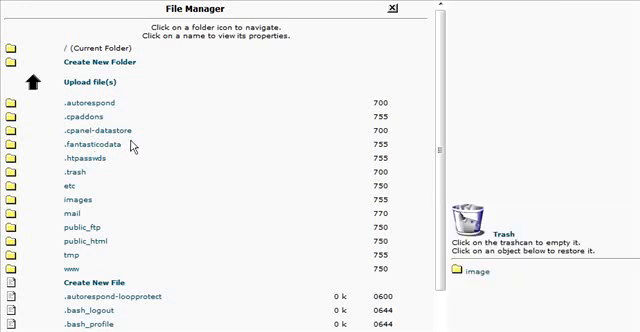
pyautogui.scroll(-3)
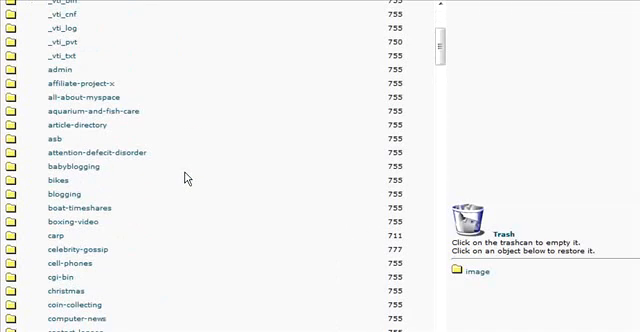
pyautogui.scroll(-3)
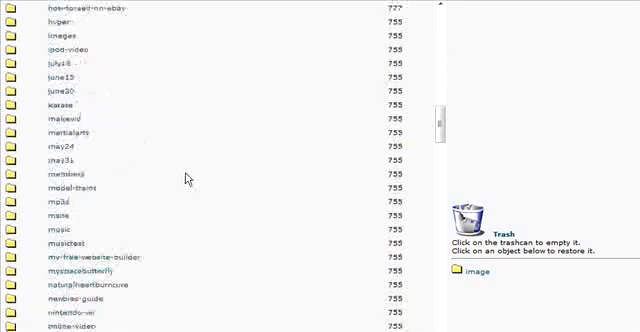
pyautogui.scroll(-3)
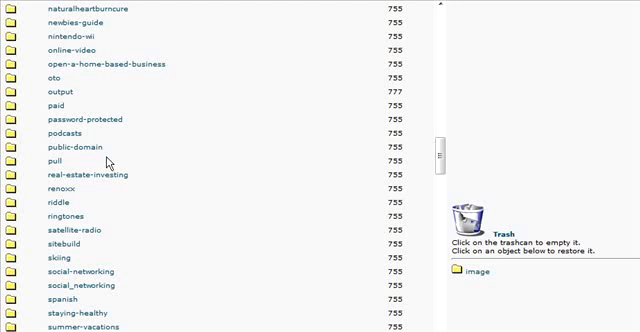
pyautogui.moveTo(86, 132)
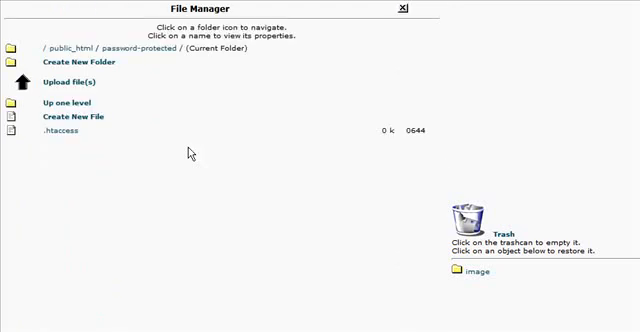
pyautogui.moveTo(134, 136)
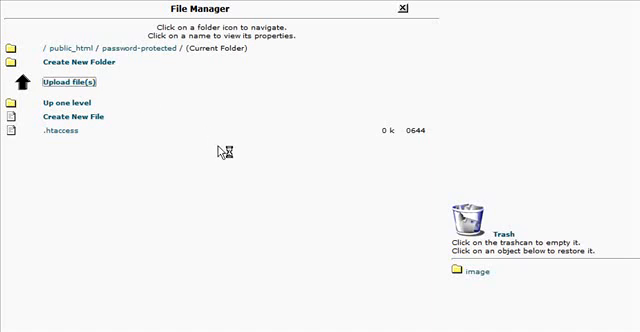
# - Upload dlp.html from the computer into the password-protected folder
pyautogui.click(64, 82)
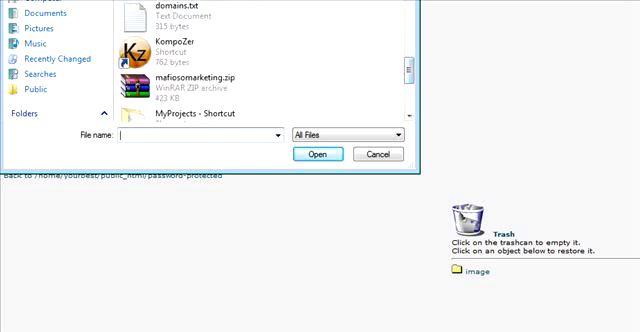
pyautogui.click(320, 152)
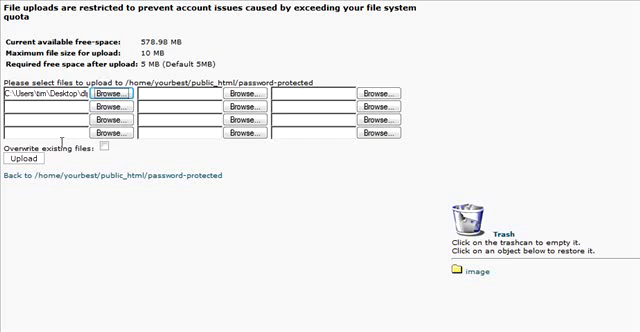
pyautogui.click(24, 160)
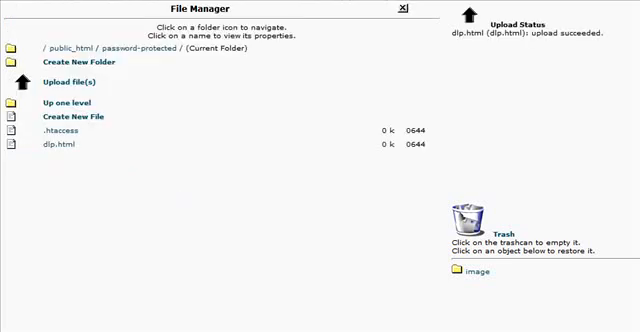
pyautogui.moveTo(284, 36)
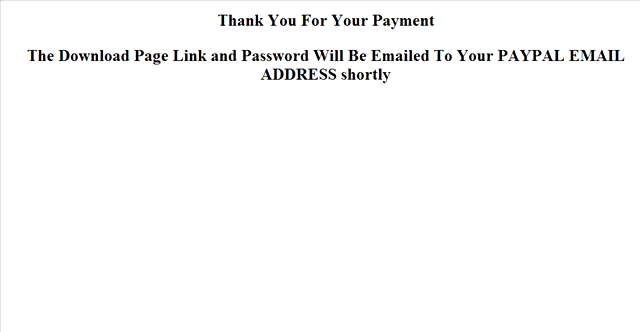
pyautogui.moveTo(140, 48)
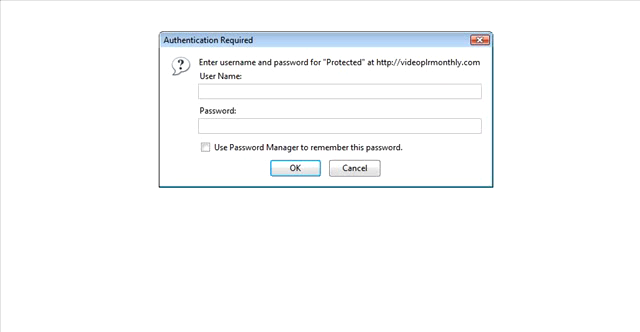
# - Log in to the protected area as user tim to reach the download page
pyautogui.click(340, 90)
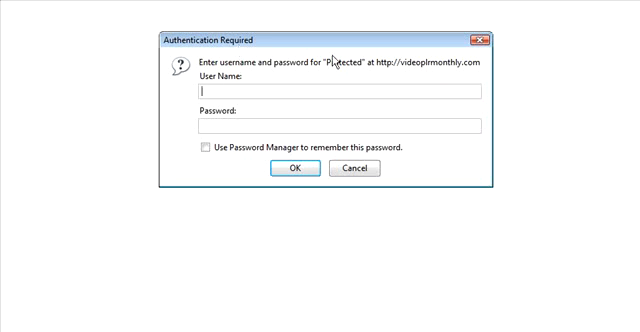
pyautogui.moveTo(400, 100)
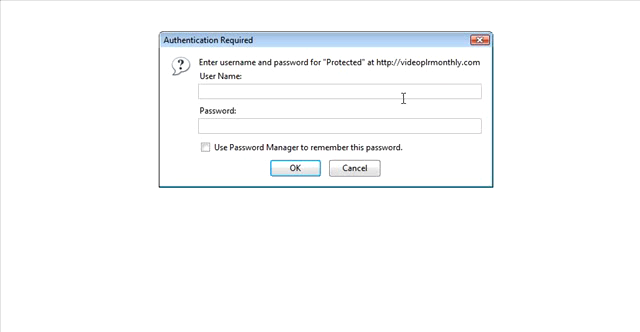
pyautogui.write('t')
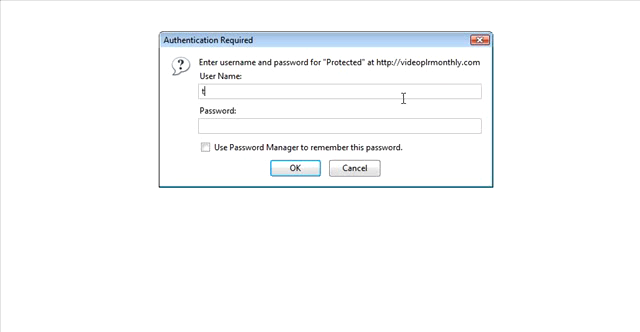
pyautogui.write('e')
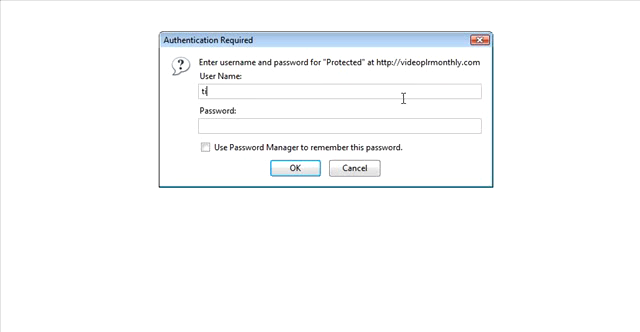
pyautogui.write('im')
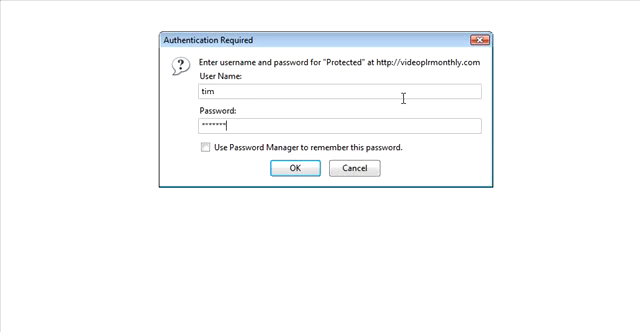
pyautogui.click(296, 168)
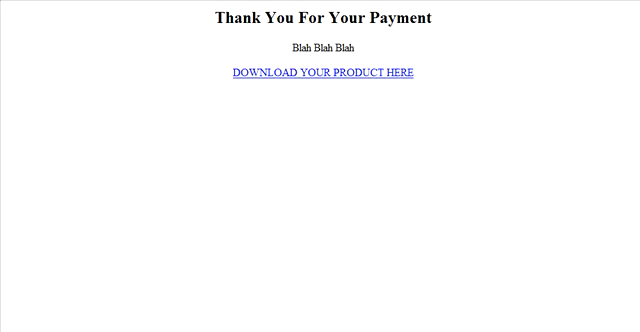